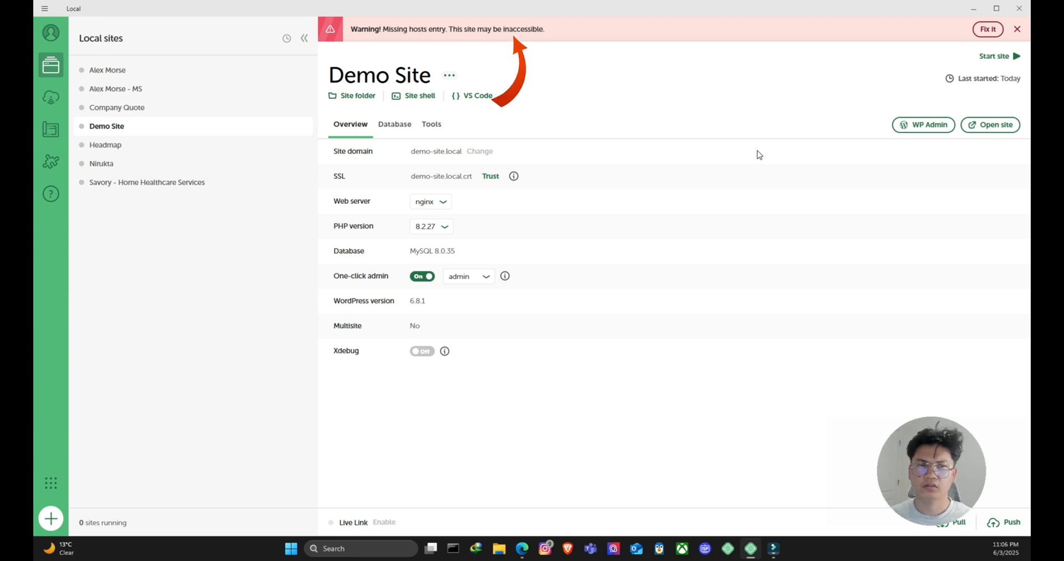
{"action": "mouse_move", "coordinate": [391, 74]}
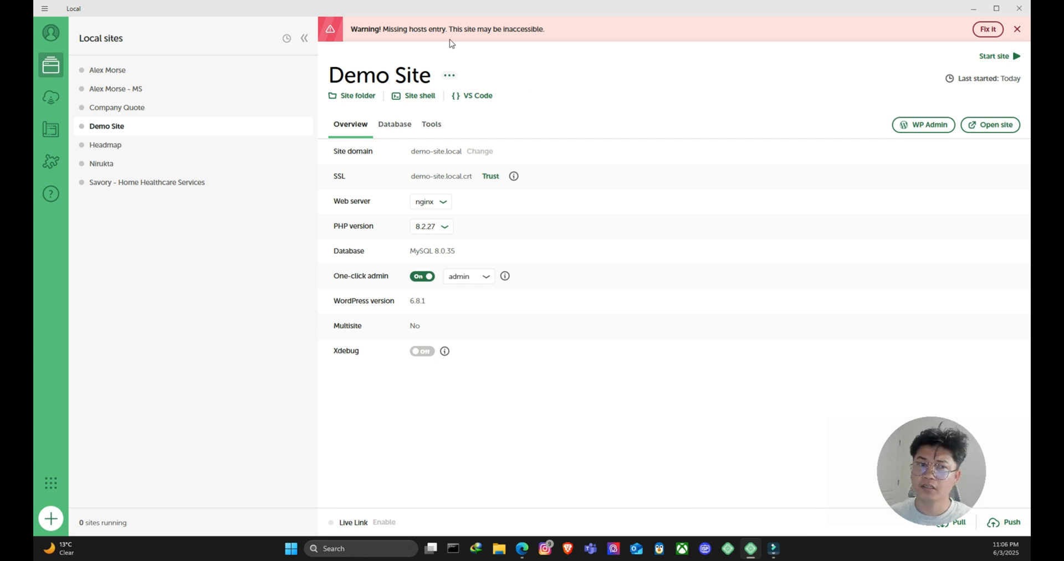
{"action": "mouse_move", "coordinate": [415, 54]}
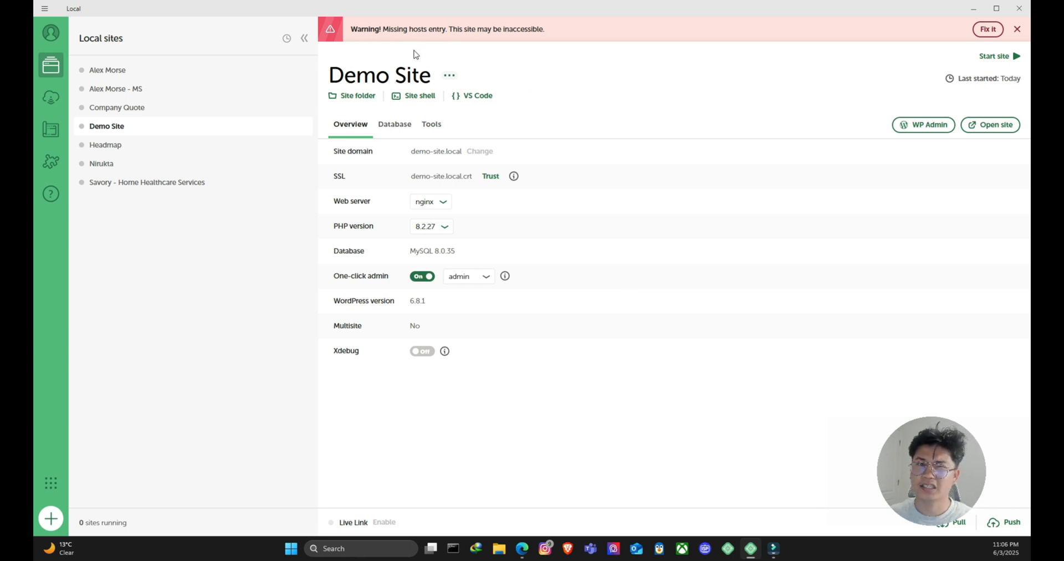
{"action": "mouse_move", "coordinate": [497, 42]}
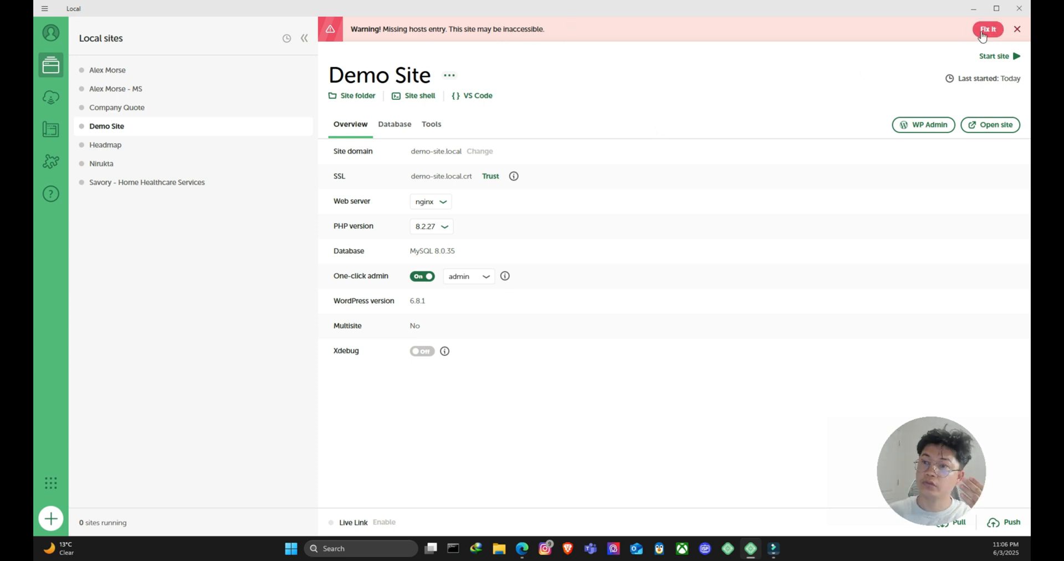
Run Fix it, dismiss the 'Could not update hosts file' error, and start the Demo Site.
{"action": "left_click", "coordinate": [987, 28]}
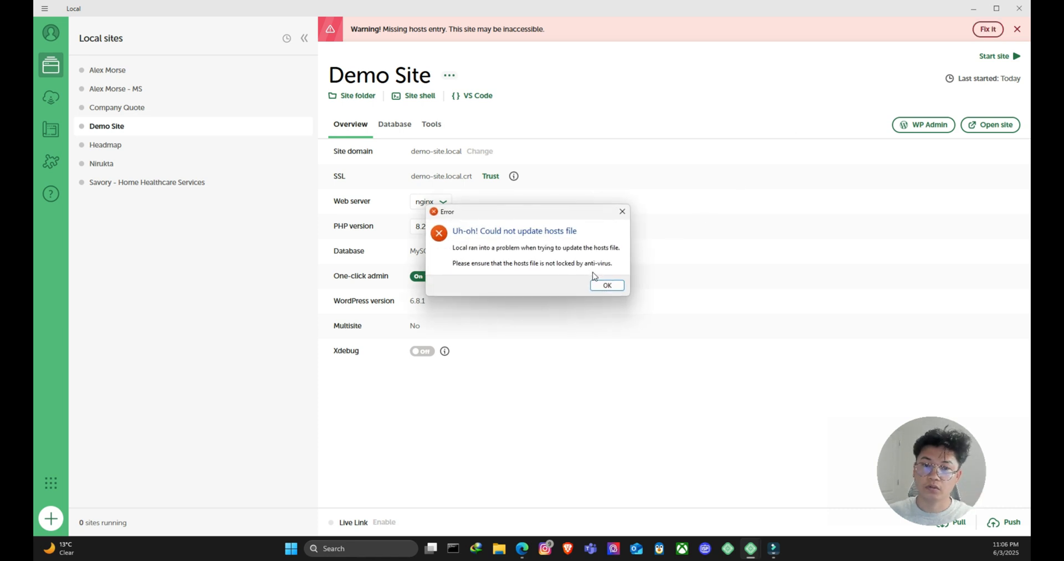
{"action": "left_click", "coordinate": [607, 285]}
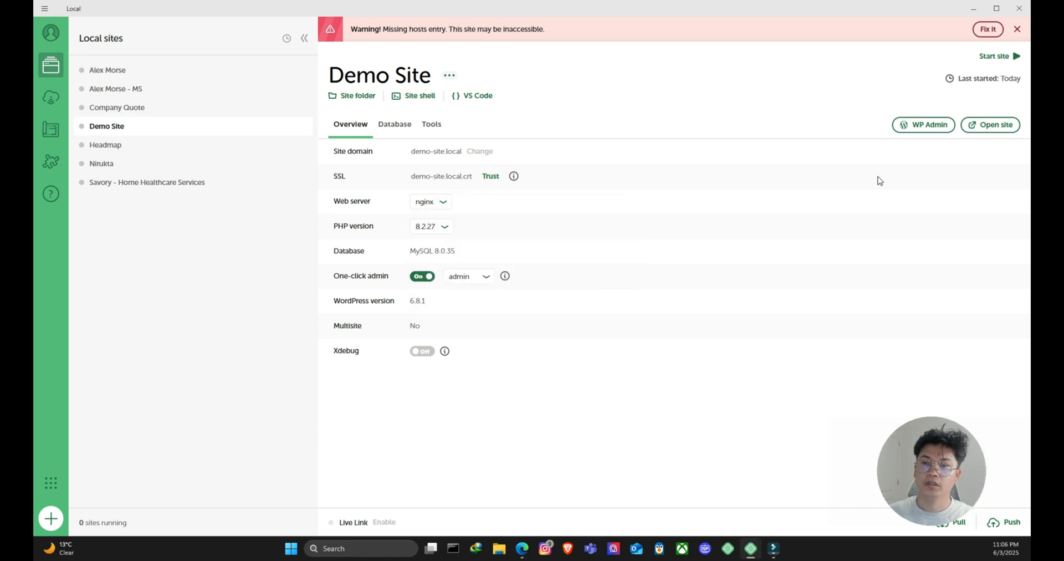
{"action": "left_click", "coordinate": [995, 56]}
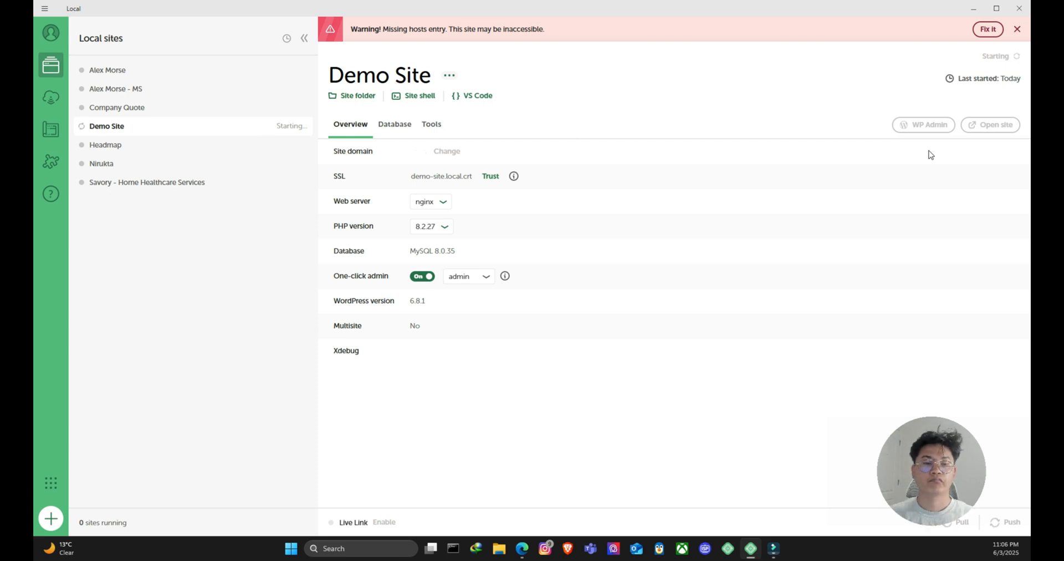
Load demo-site.local in Edge and see the 'can't reach this page' error.
{"action": "left_click", "coordinate": [990, 124]}
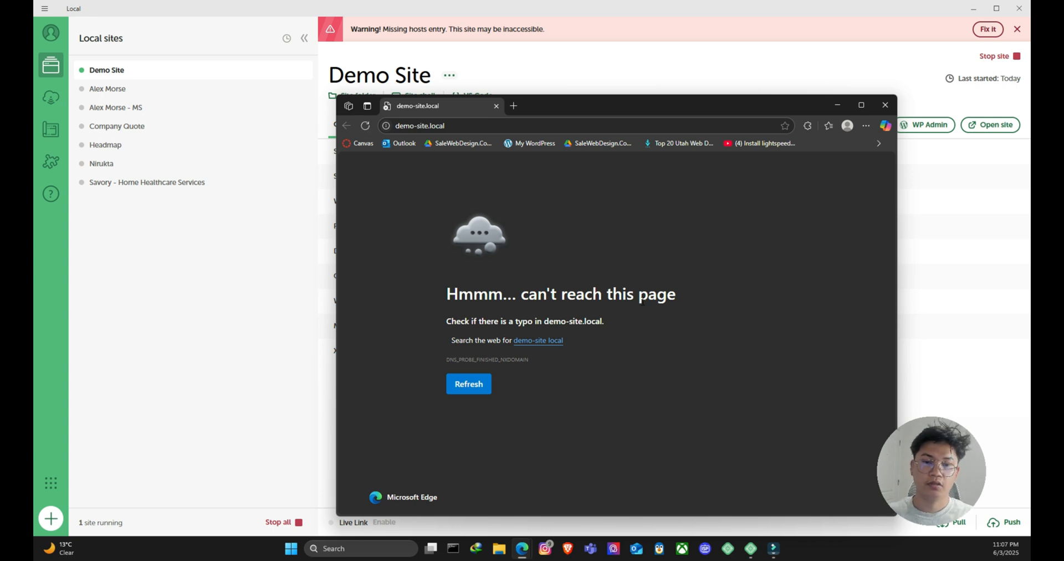
{"action": "mouse_move", "coordinate": [756, 217]}
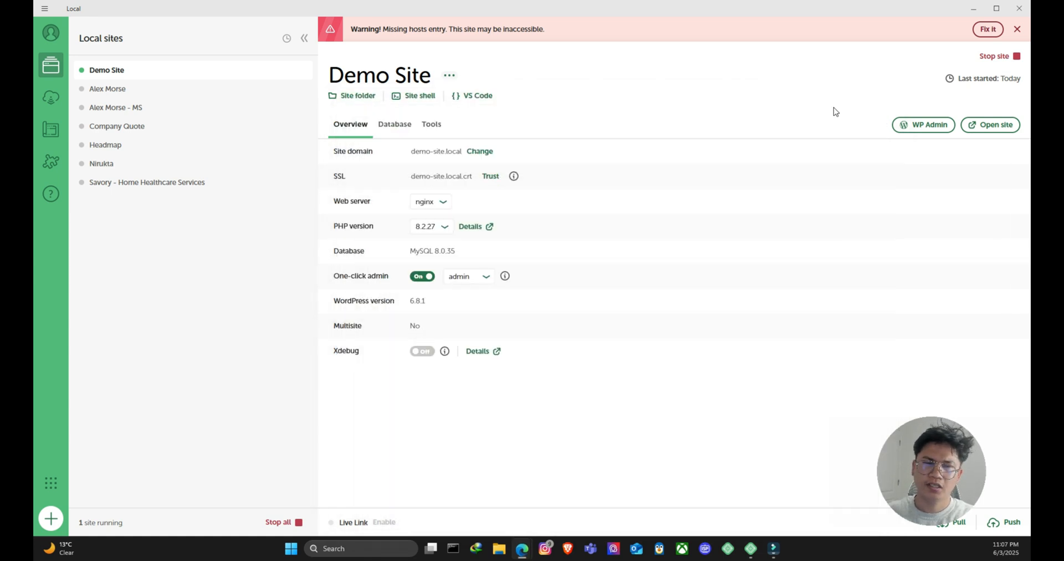
{"action": "mouse_move", "coordinate": [821, 111]}
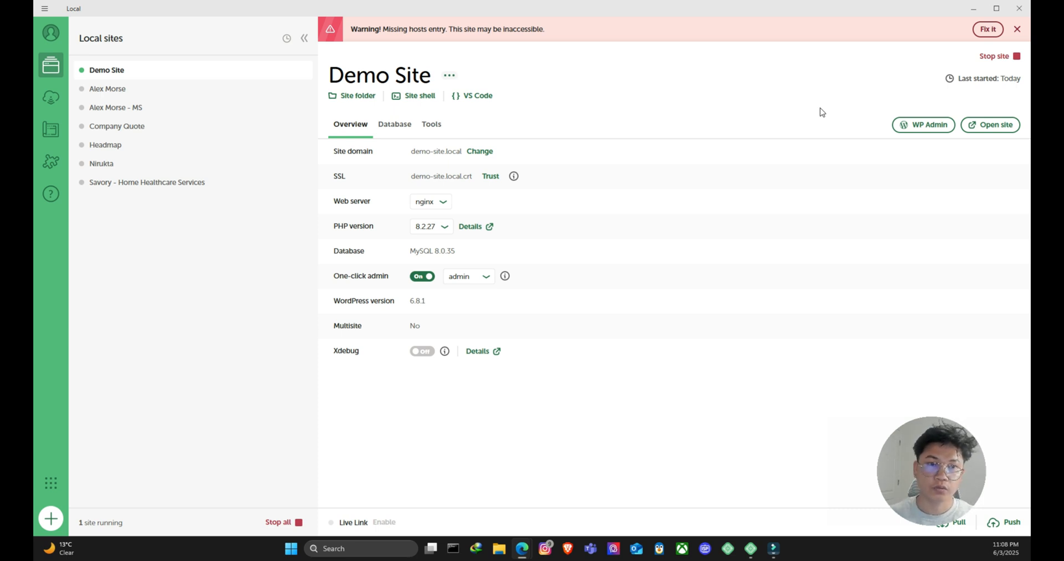
{"action": "mouse_move", "coordinate": [663, 227]}
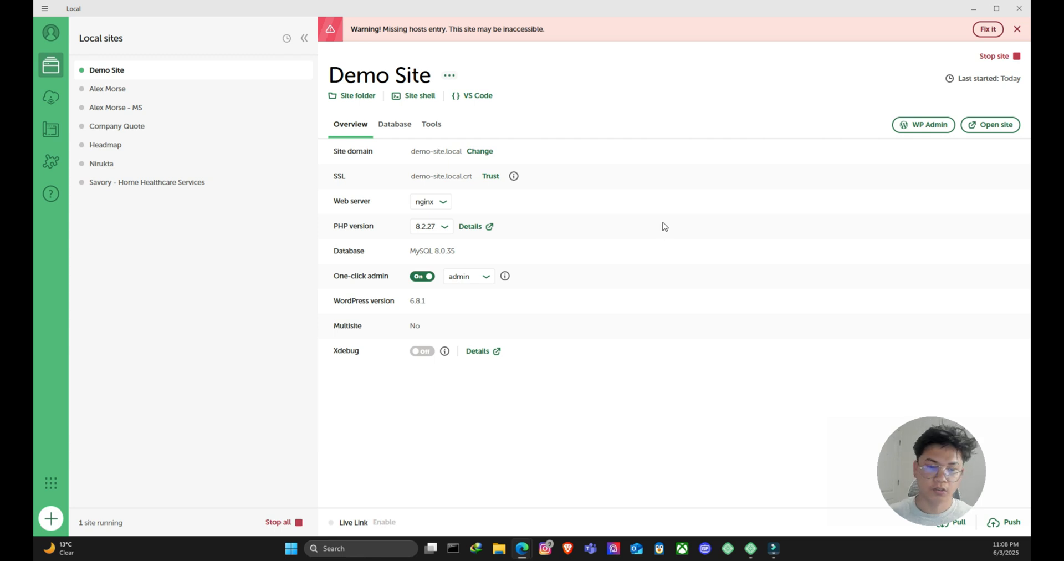
{"action": "mouse_move", "coordinate": [606, 98]}
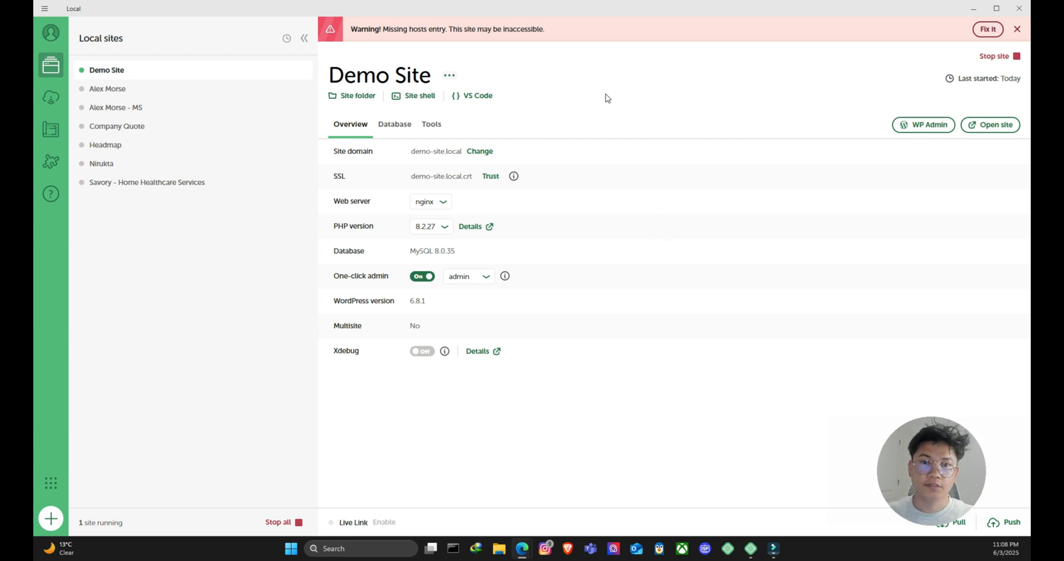
{"action": "mouse_move", "coordinate": [494, 548]}
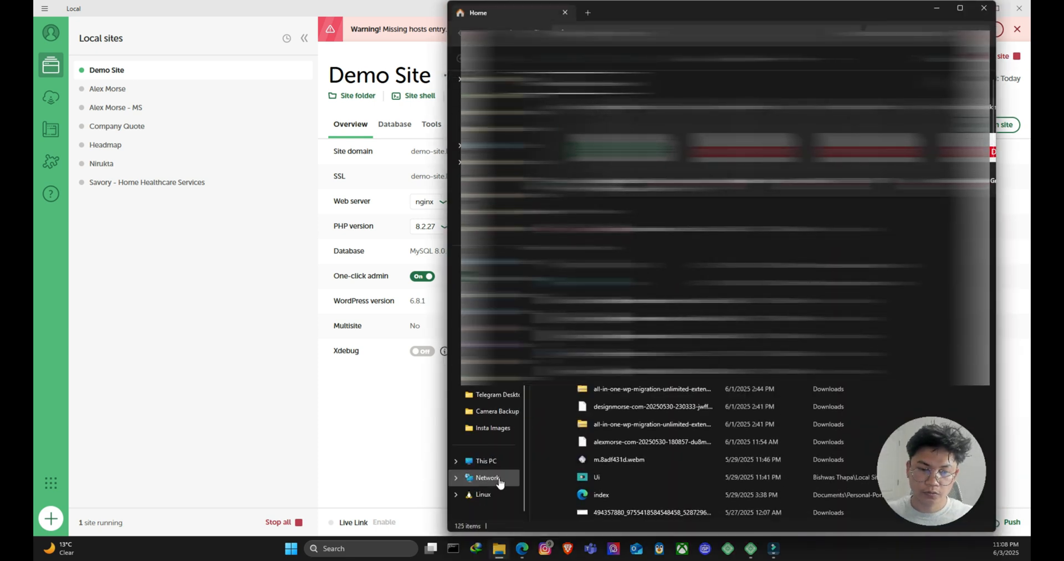
Browse This PC into the Windows (C:) drive toward the System32\drivers\etc folder.
{"action": "left_click", "coordinate": [485, 460]}
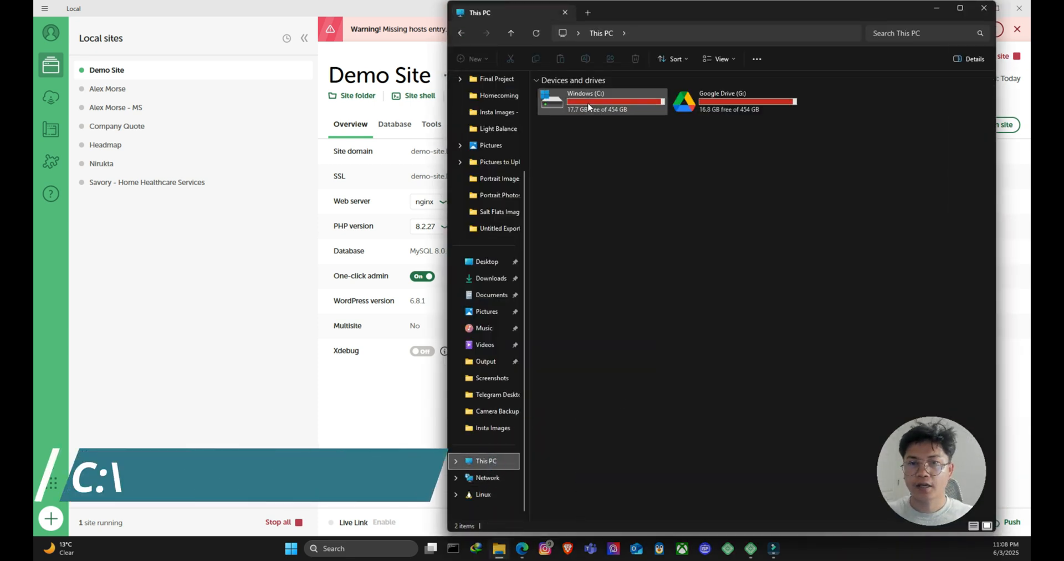
{"action": "double_click", "coordinate": [601, 101]}
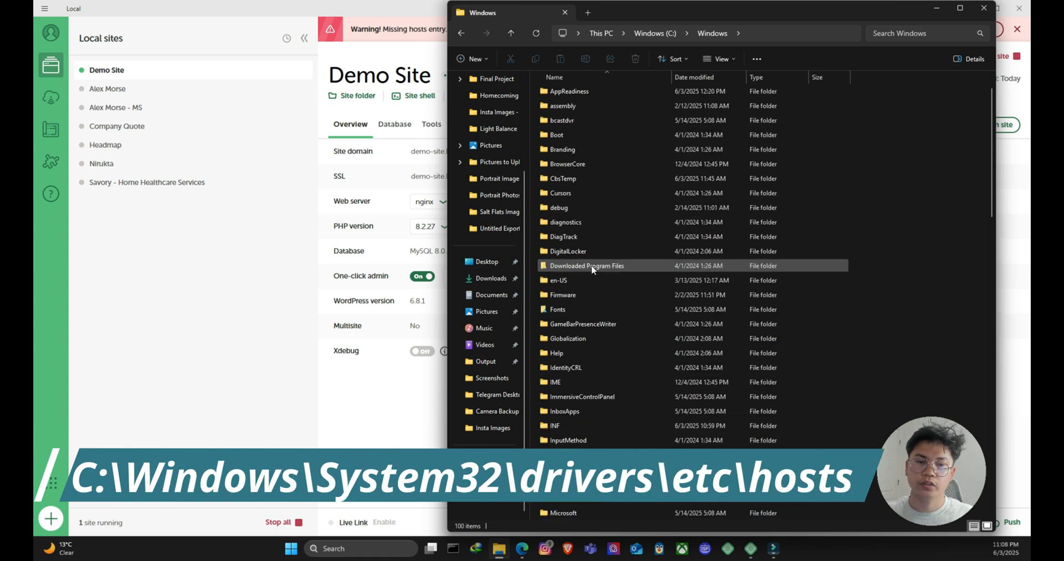
{"action": "scroll", "scroll_direction": "down", "scroll_amount": 3}
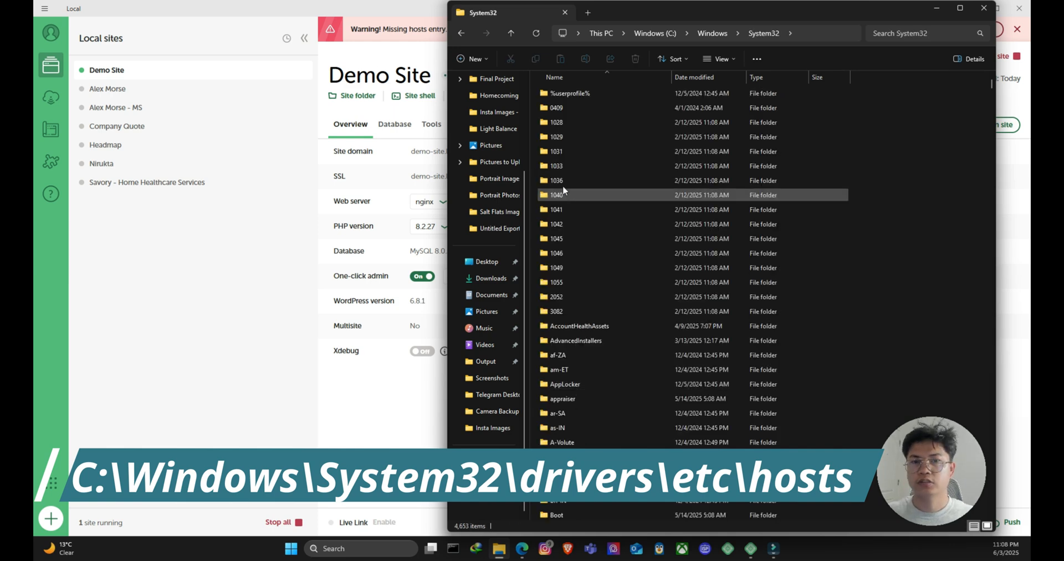
{"action": "scroll", "scroll_direction": "down", "scroll_amount": 3}
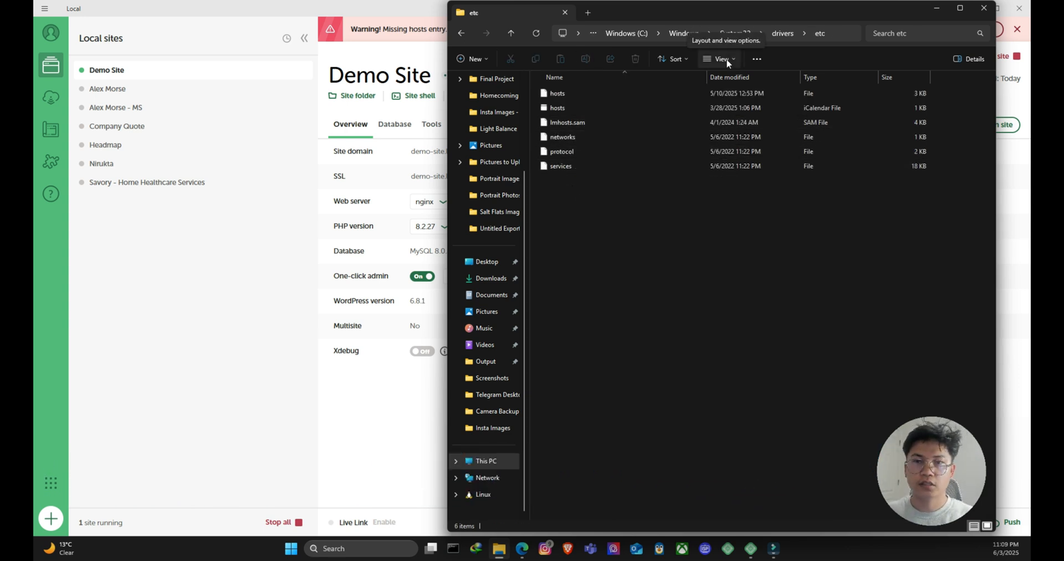
Show file name extensions in the etc folder's view options.
{"action": "left_click", "coordinate": [719, 58]}
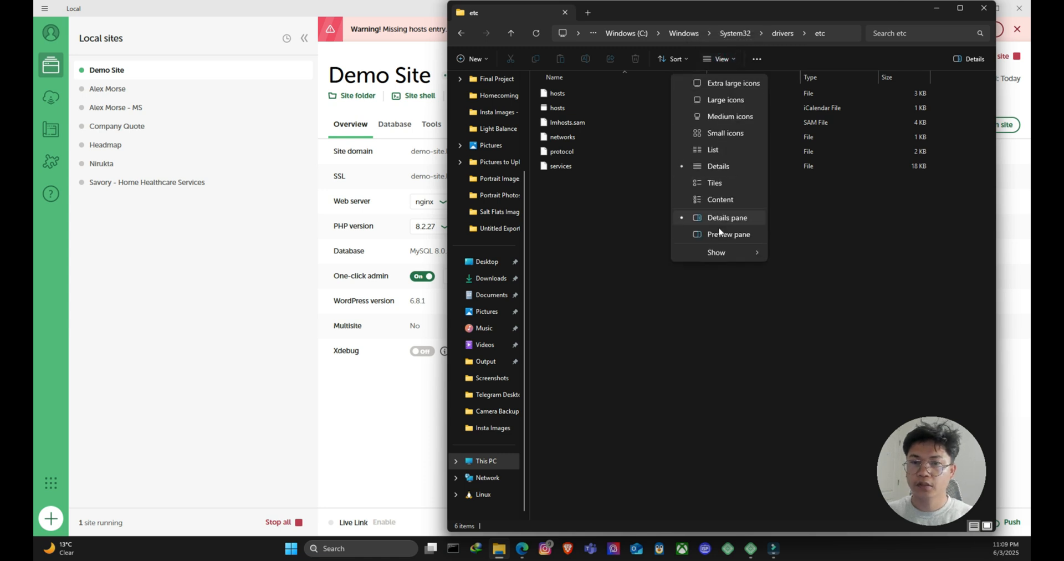
{"action": "left_click", "coordinate": [716, 252]}
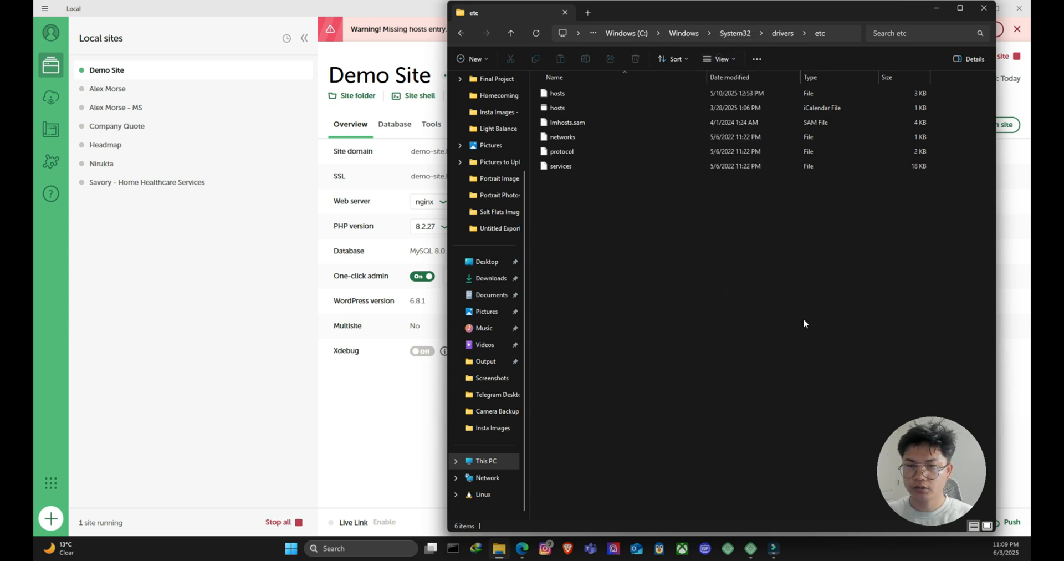
{"action": "left_click", "coordinate": [722, 59]}
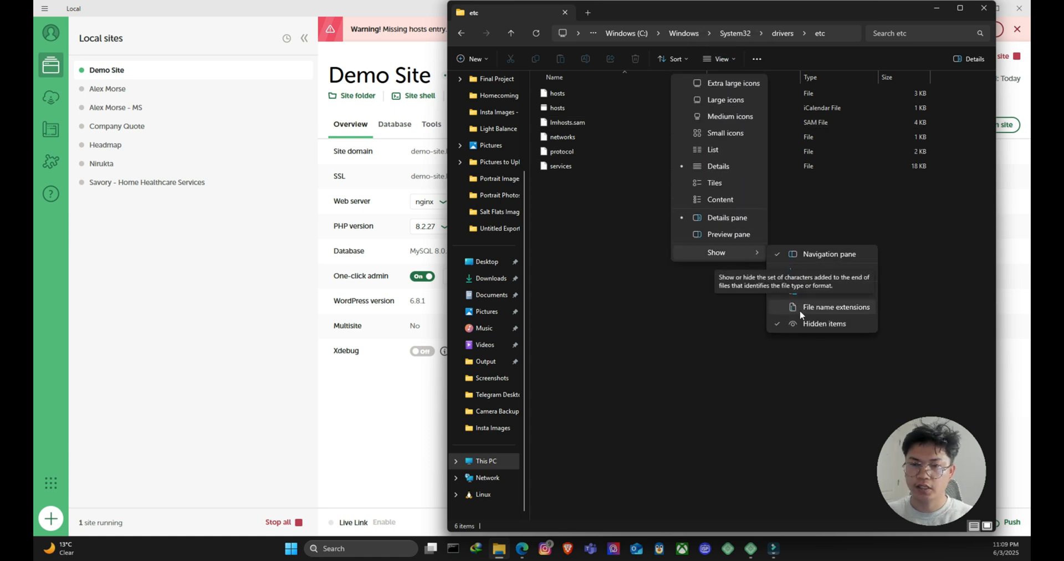
{"action": "left_click", "coordinate": [836, 307]}
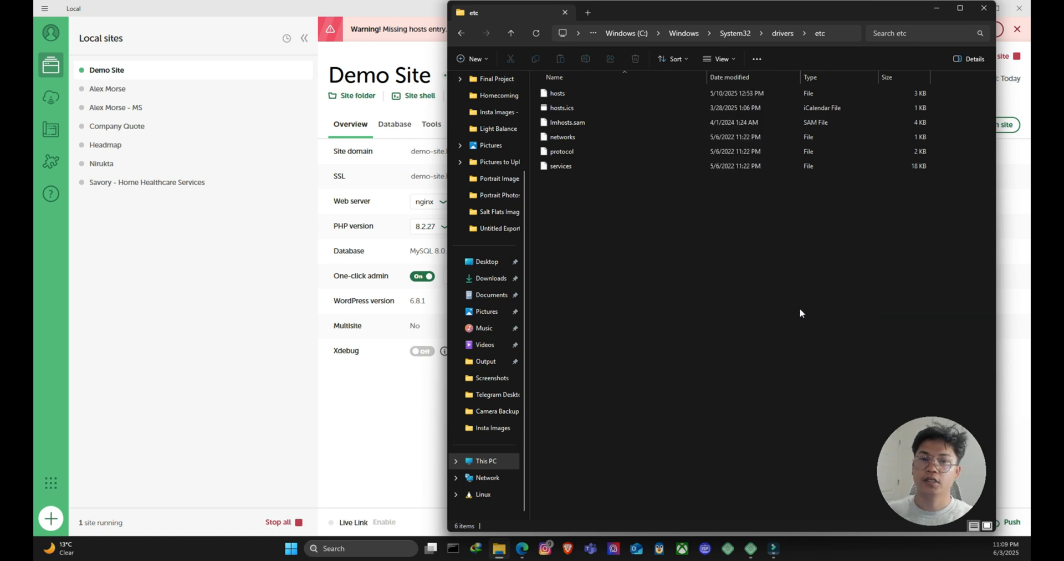
Tell the hosts.ics calendar file apart and select the plain hosts file.
{"action": "left_click", "coordinate": [561, 136]}
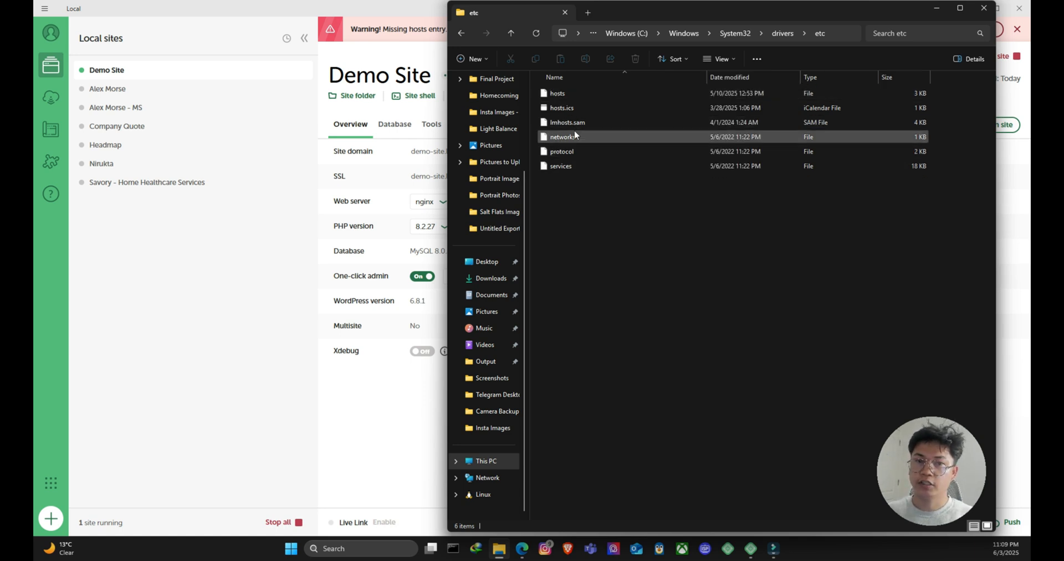
{"action": "left_click", "coordinate": [561, 107]}
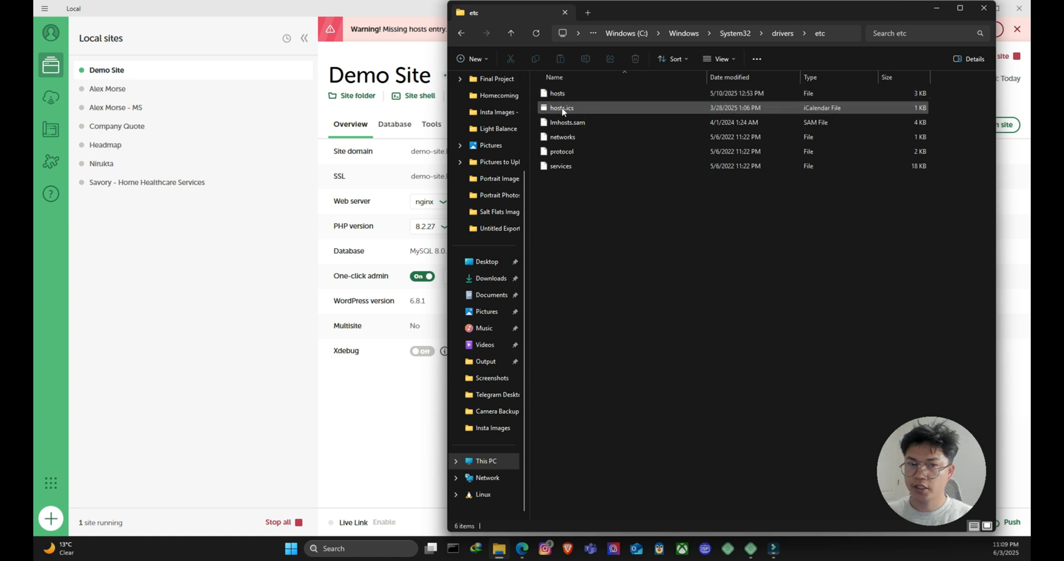
{"action": "mouse_move", "coordinate": [585, 108]}
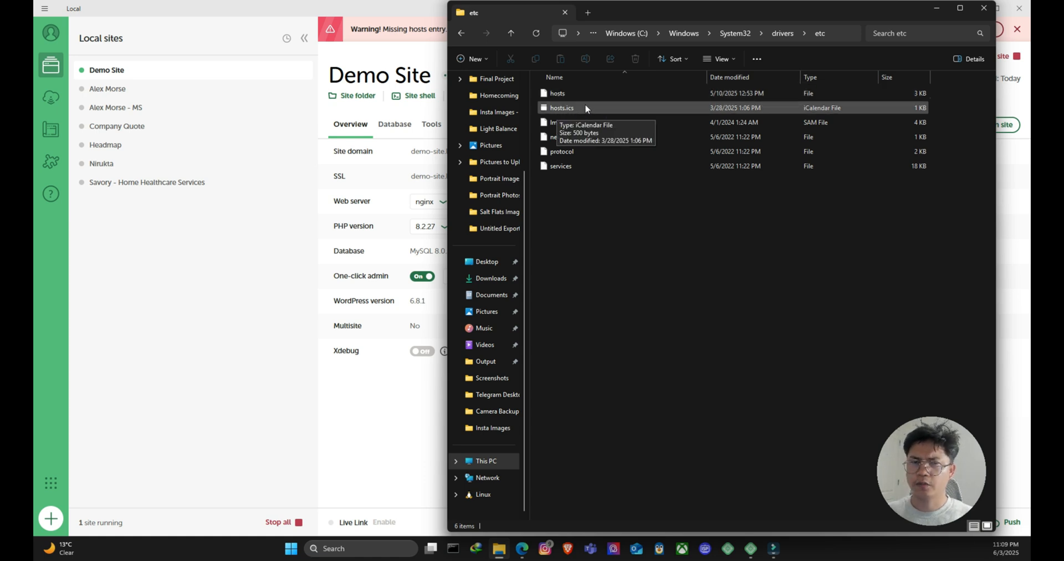
{"action": "left_click", "coordinate": [558, 93]}
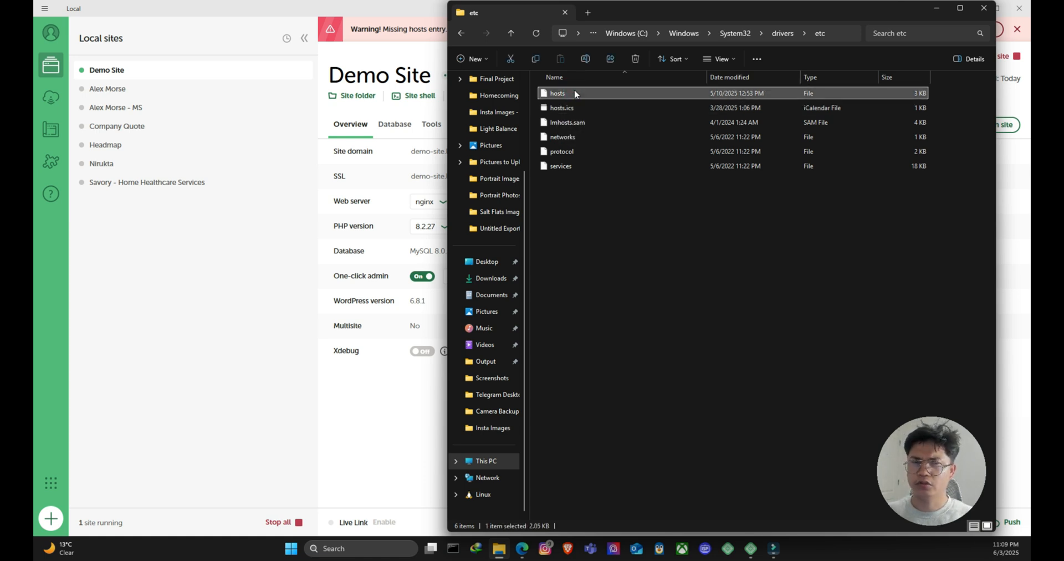
{"action": "mouse_move", "coordinate": [499, 547]}
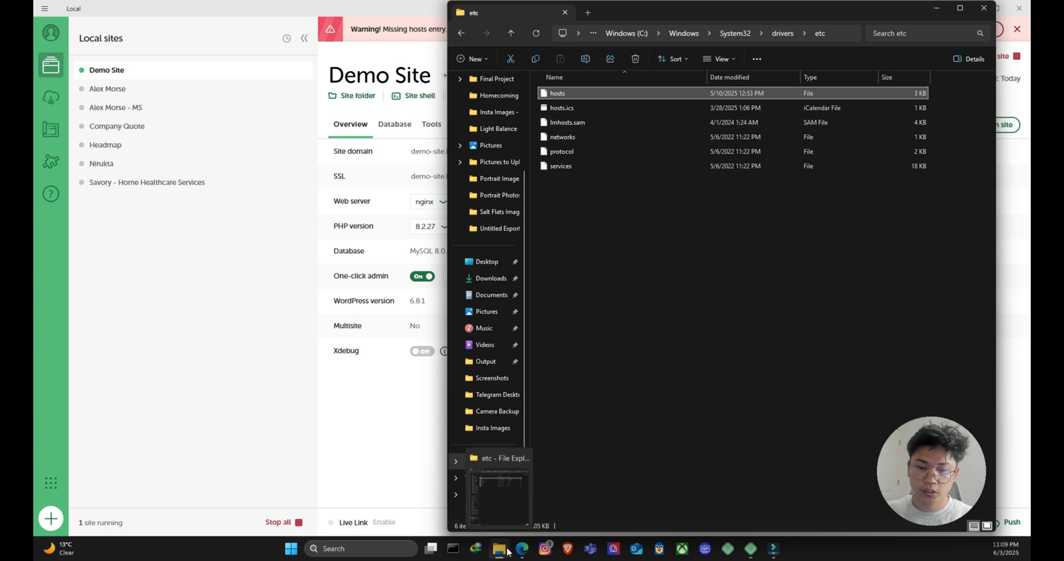
Copy the hosts file into a second Explorer window showing the Desktop.
{"action": "right_click", "coordinate": [499, 547]}
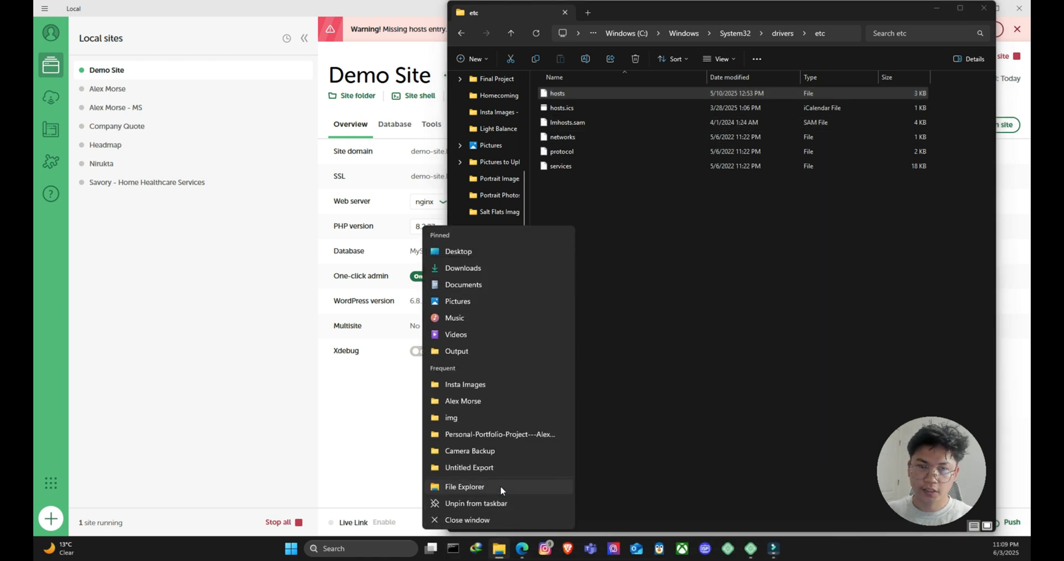
{"action": "left_click", "coordinate": [464, 486]}
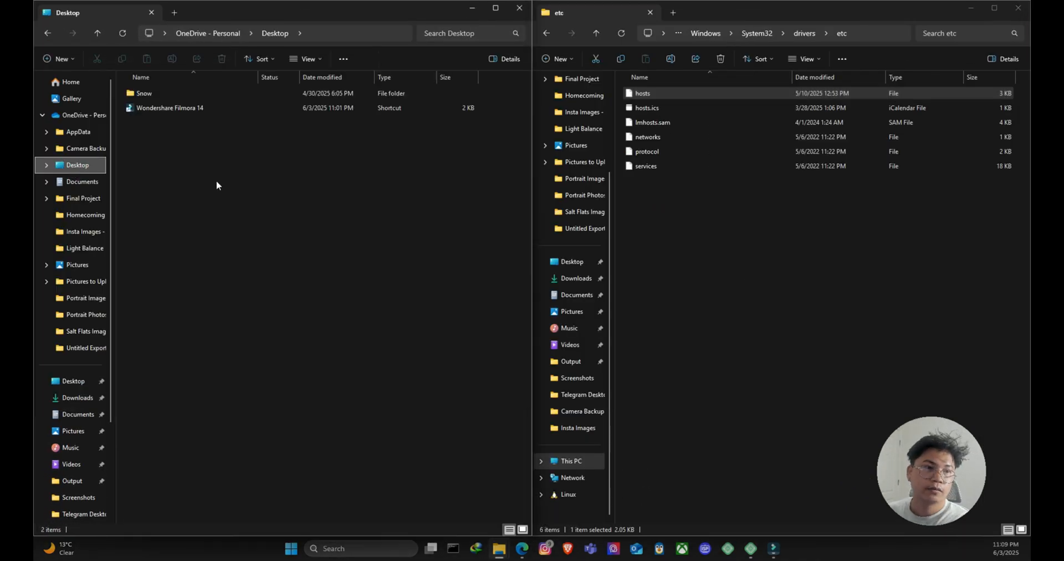
{"action": "right_click", "coordinate": [641, 93]}
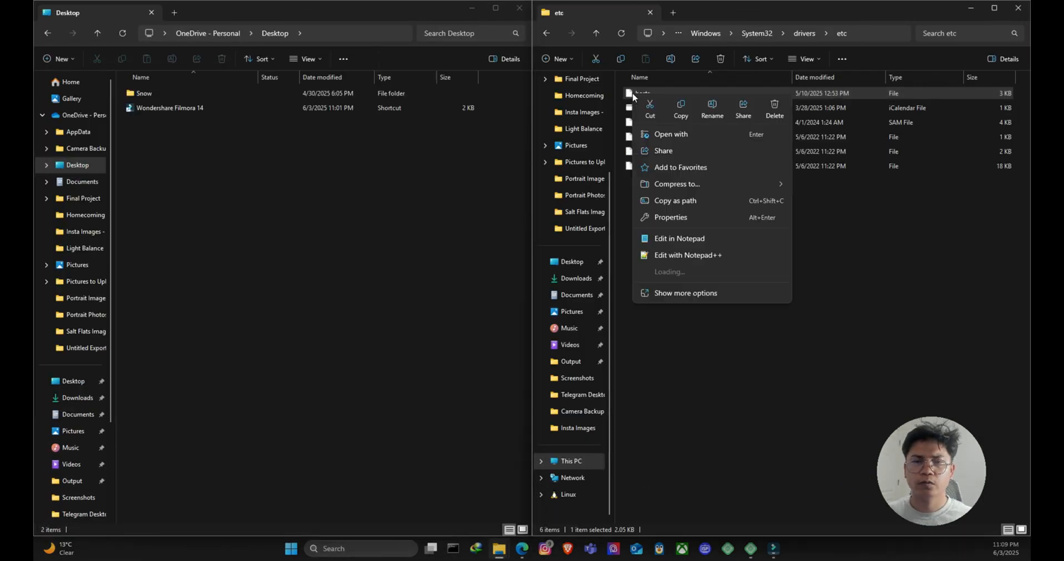
{"action": "left_click", "coordinate": [220, 205]}
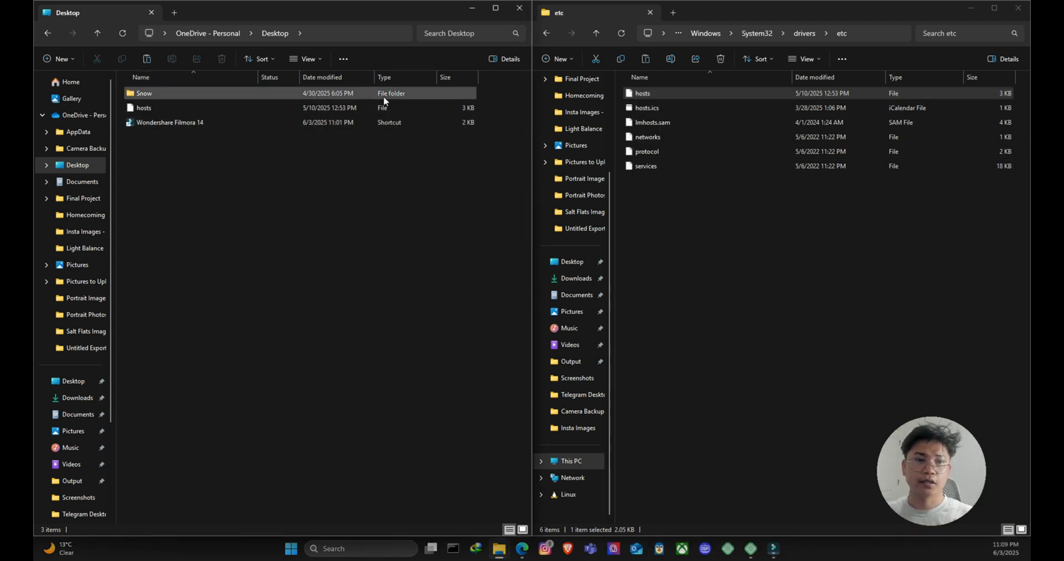
{"action": "right_click", "coordinate": [143, 108]}
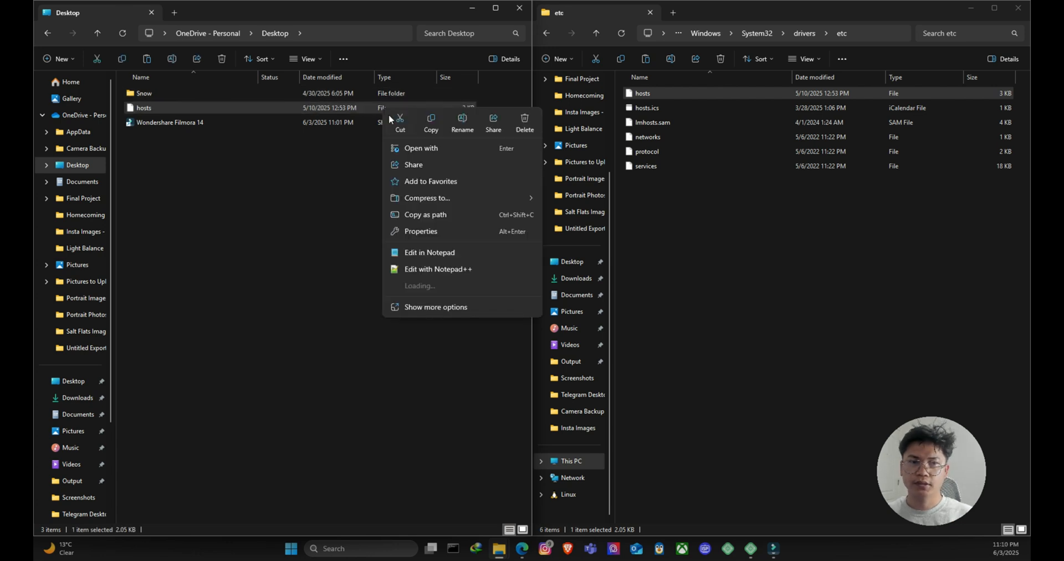
Edit the Desktop hosts copy in Notepad and select the four alex-morse-ms Local entries.
{"action": "left_click", "coordinate": [429, 251]}
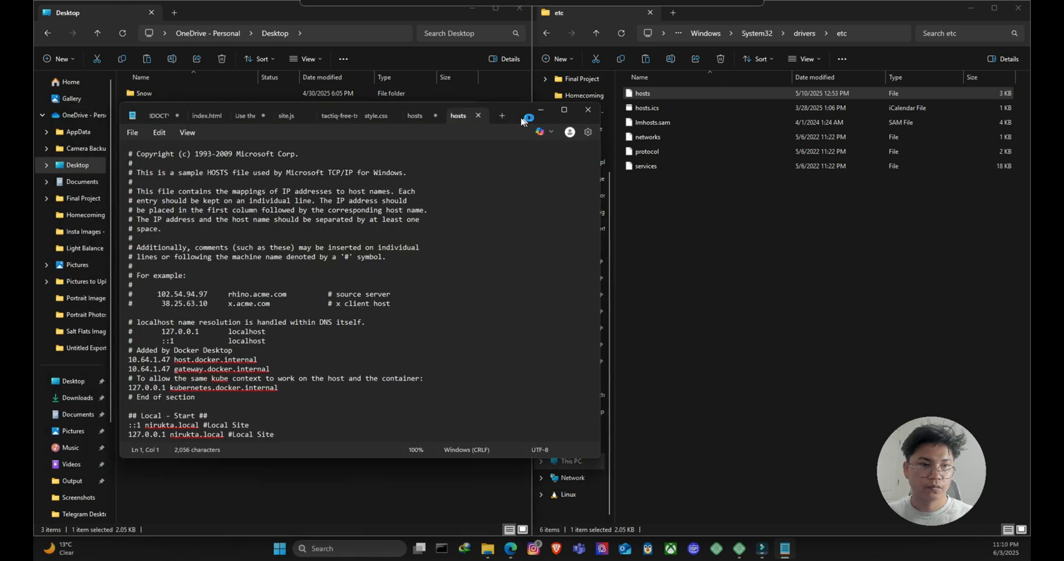
{"action": "scroll", "scroll_direction": "down", "scroll_amount": 3}
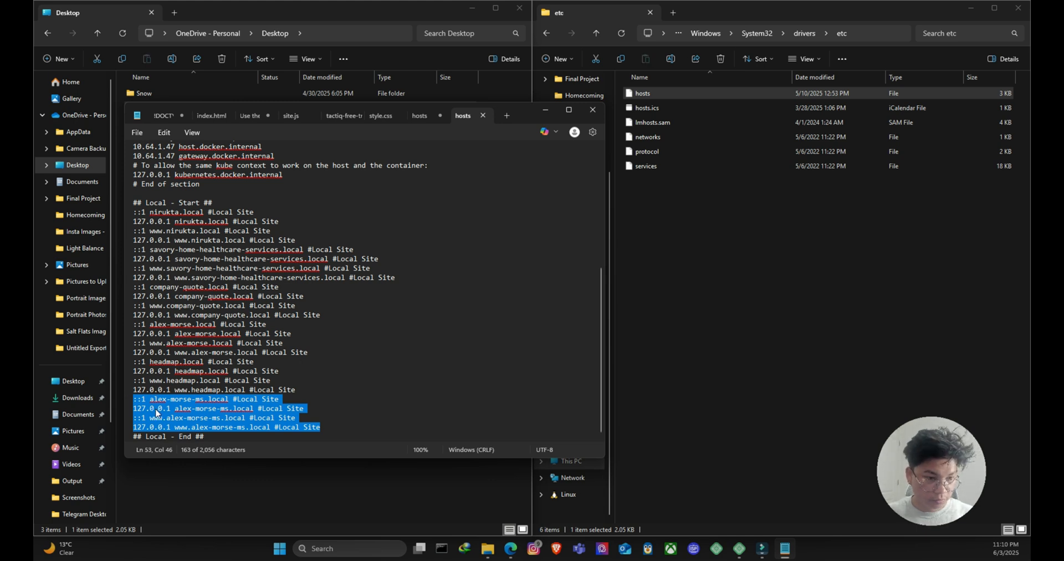
{"action": "left_click", "coordinate": [353, 431]}
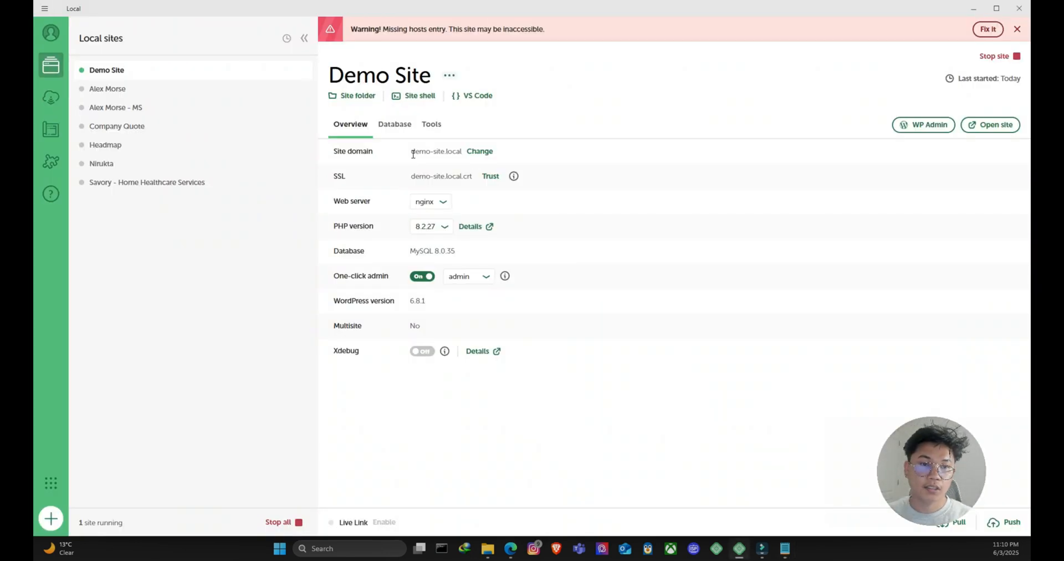
Replace the old names in the pasted entries with demo-site.local and save the hosts copy.
{"action": "double_click", "coordinate": [435, 151]}
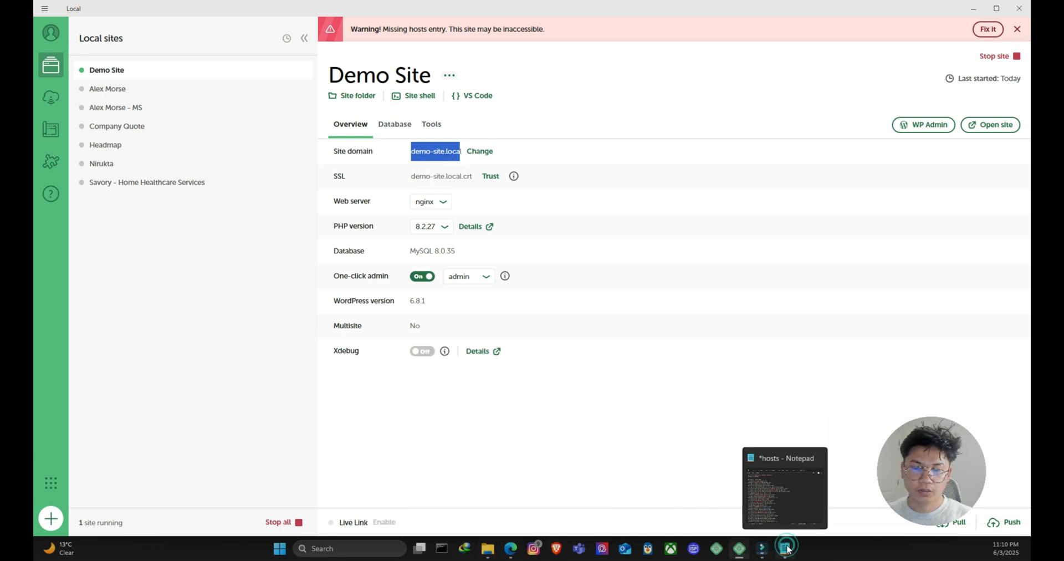
{"action": "left_click", "coordinate": [784, 488]}
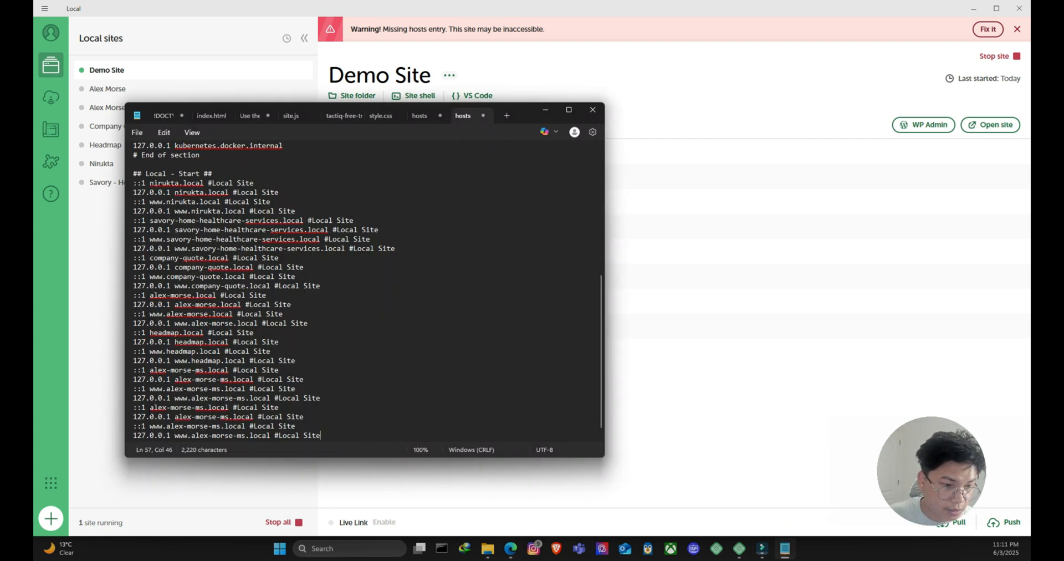
{"action": "double_click", "coordinate": [181, 406]}
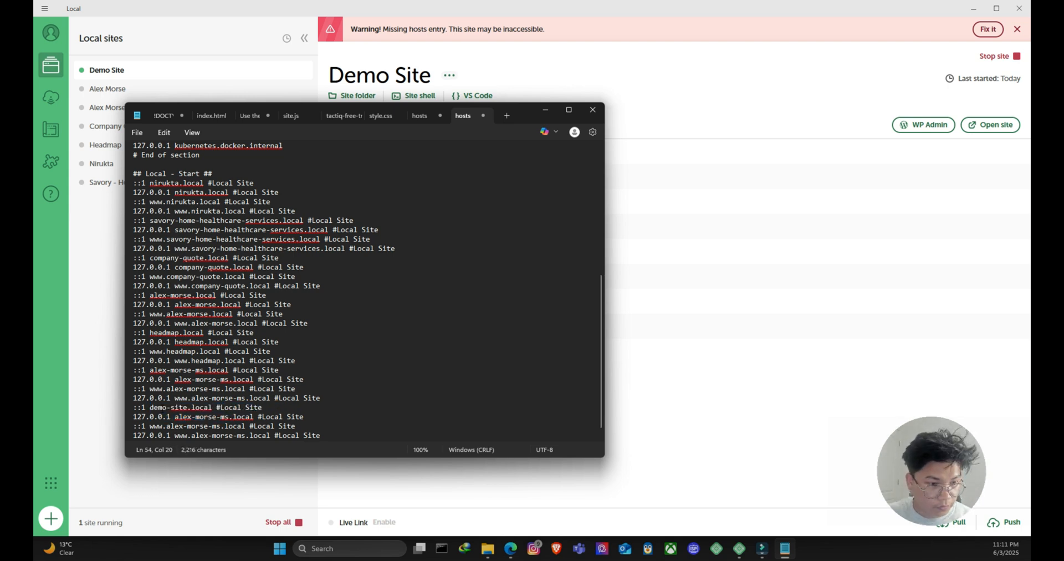
{"action": "double_click", "coordinate": [180, 407]}
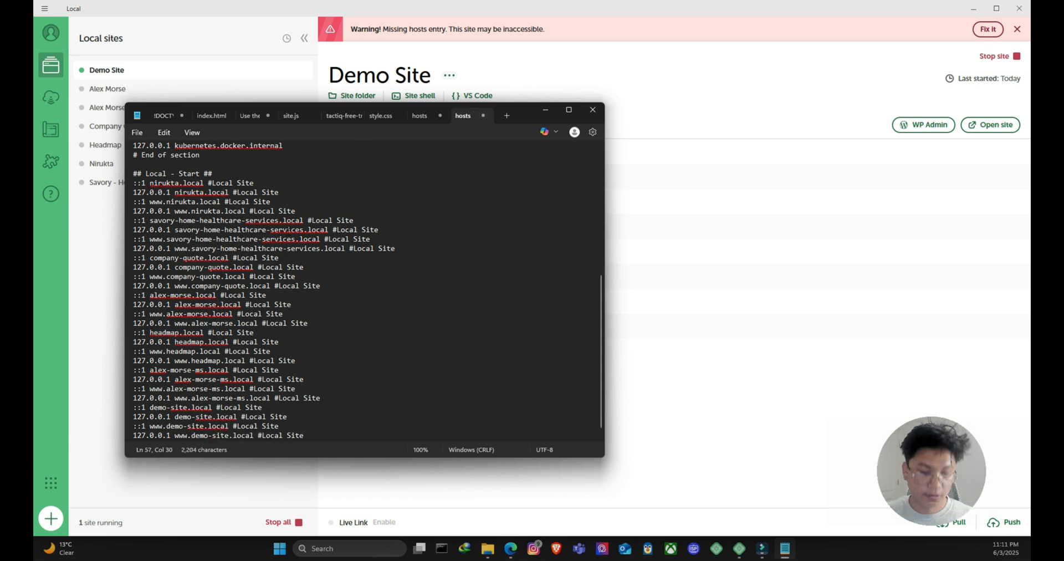
{"action": "key", "text": "ctrl+s"}
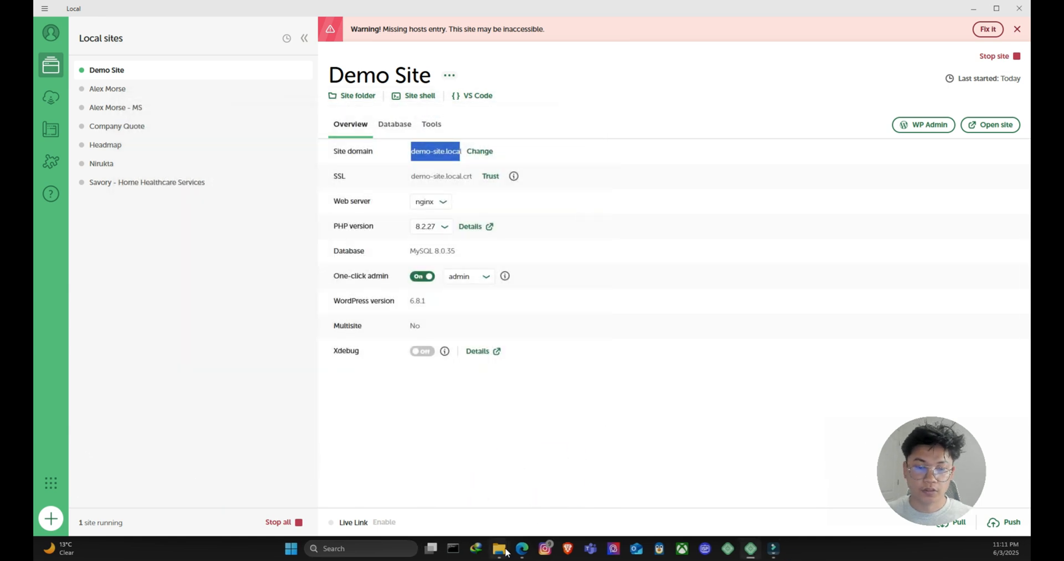
Confirm Edge still can't reach demo-site.local and return to the file windows.
{"action": "left_click", "coordinate": [498, 547]}
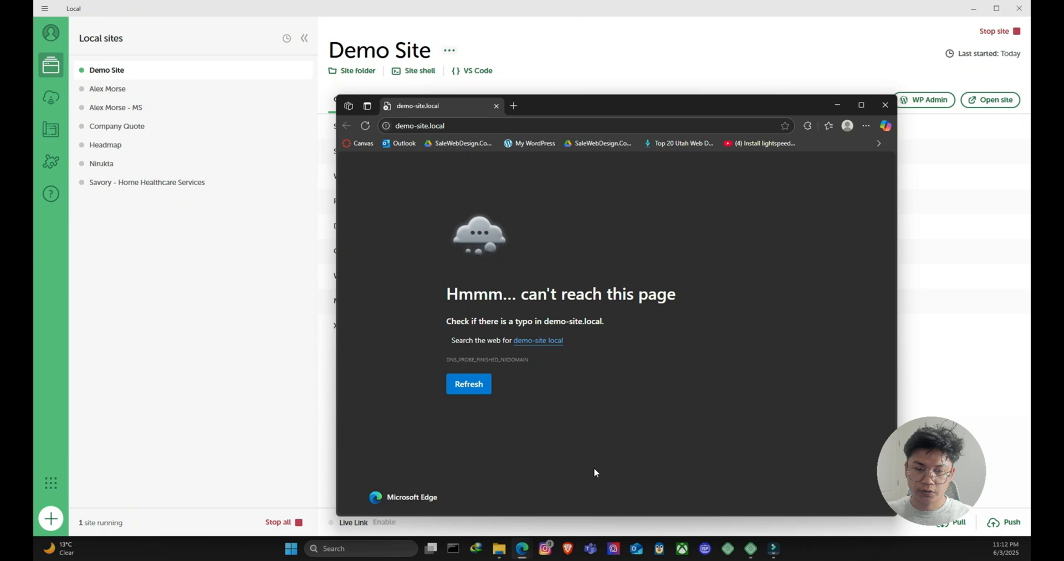
{"action": "left_click", "coordinate": [365, 126]}
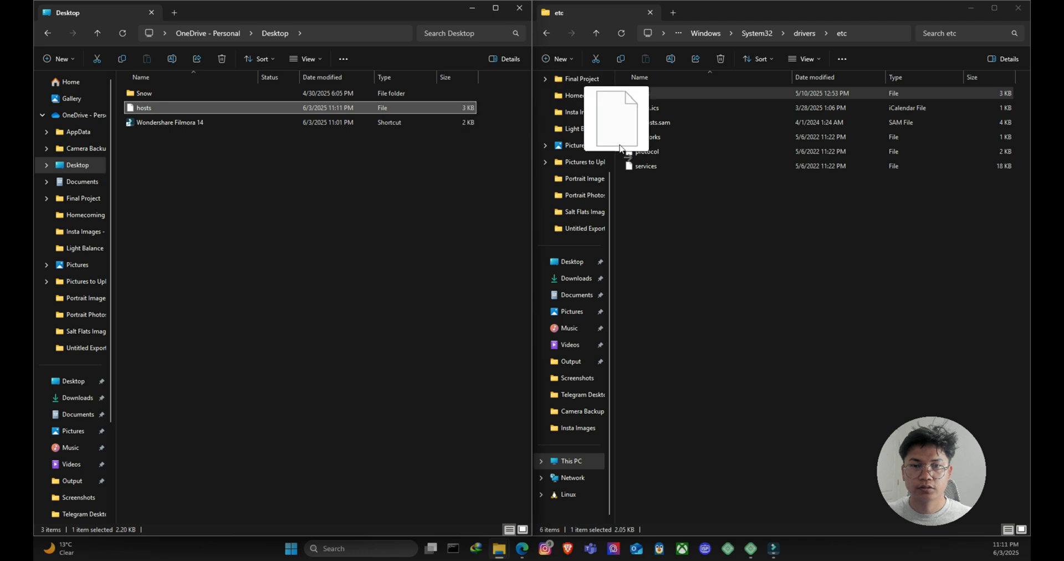
Drag the edited hosts into etc, replacing the original with administrator permission, and return to Local.
{"action": "left_click_drag", "start_coordinate": [143, 108], "coordinate": [614, 119]}
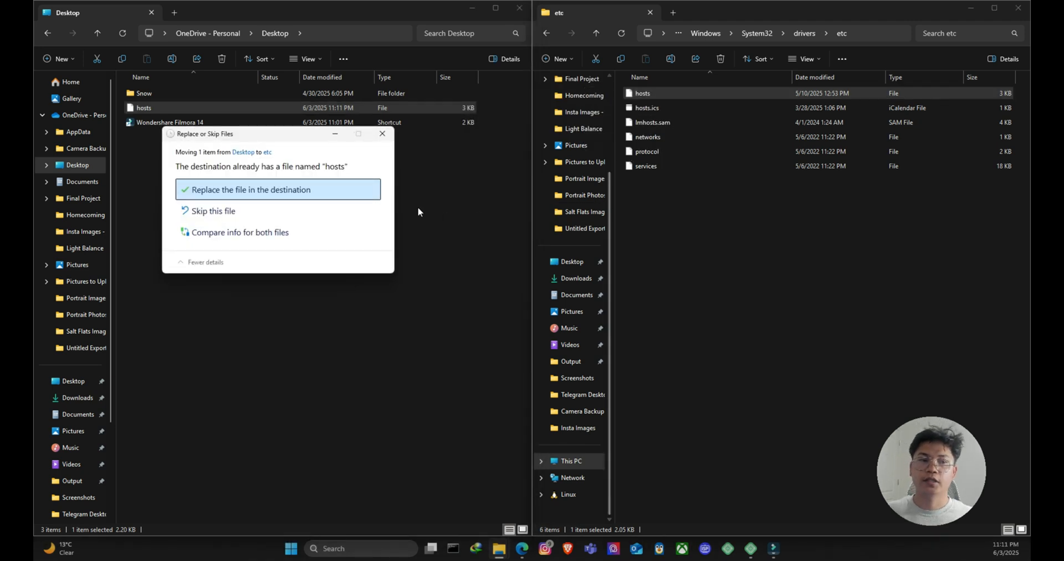
{"action": "left_click", "coordinate": [249, 190]}
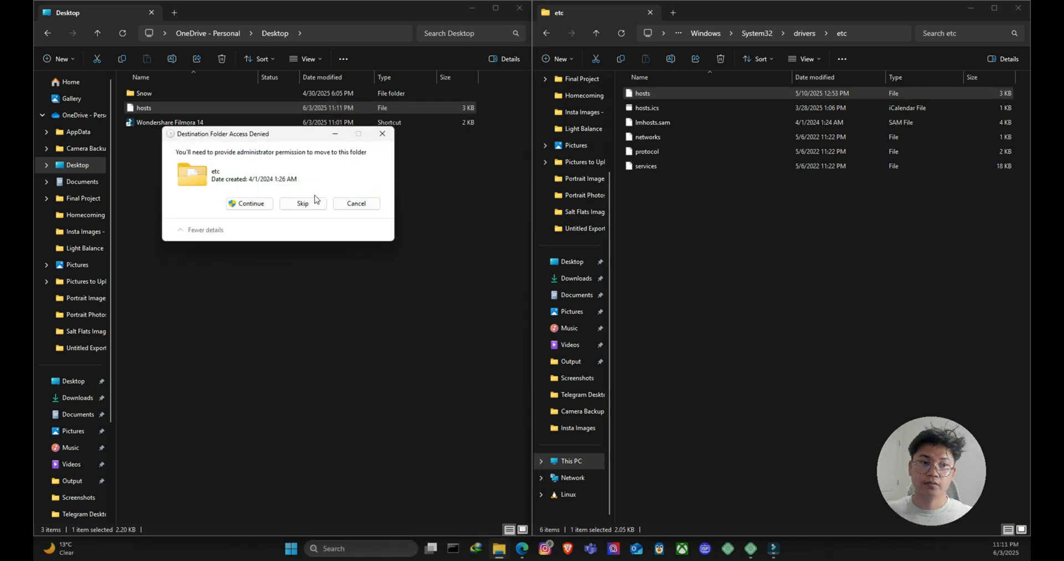
{"action": "left_click", "coordinate": [248, 203]}
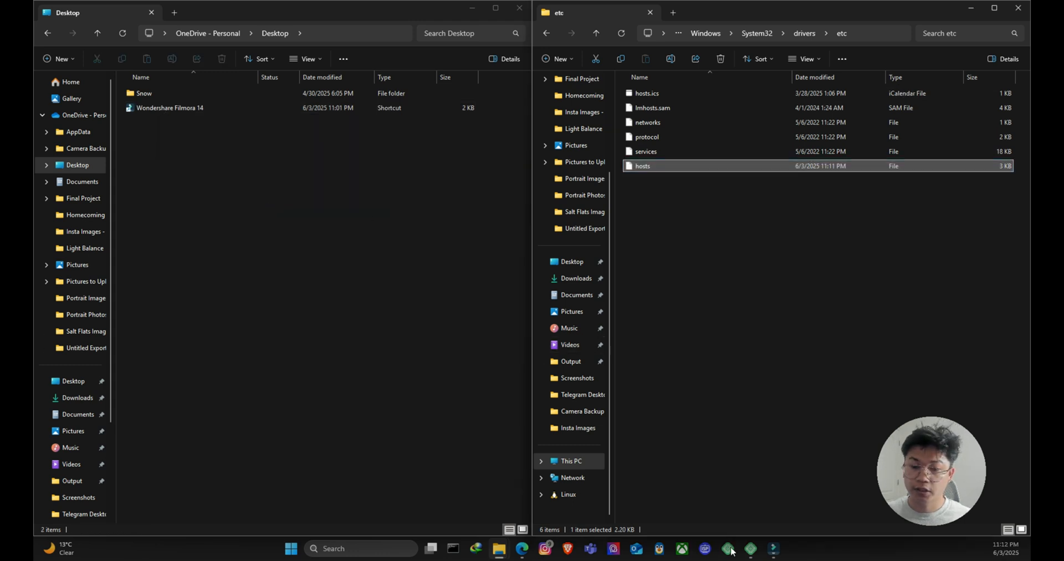
{"action": "left_click", "coordinate": [750, 547]}
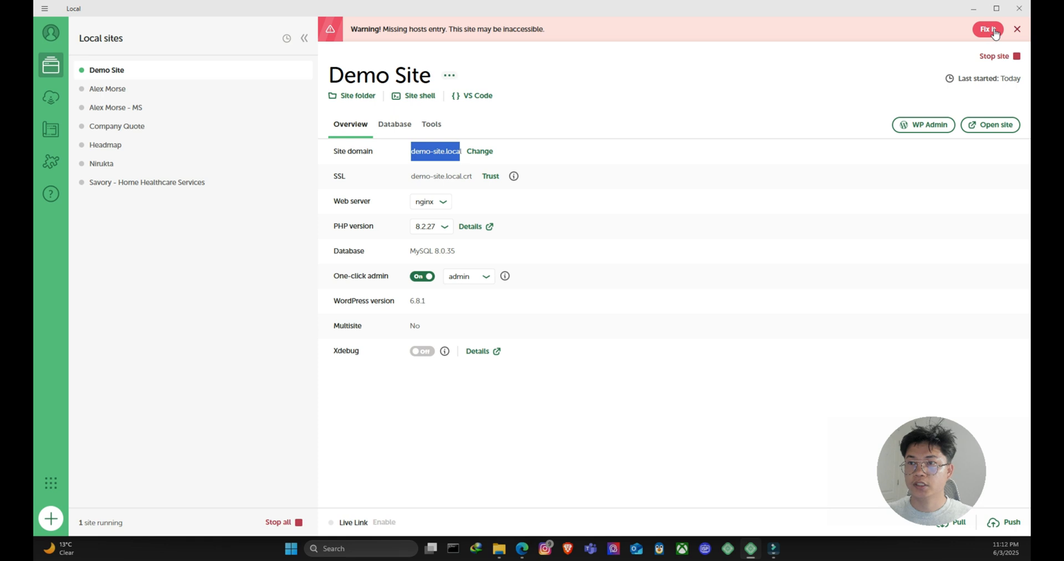
Clear the hosts warning with Fix it and reload demo-site.local so it starts loading in Edge.
{"action": "left_click", "coordinate": [1016, 29]}
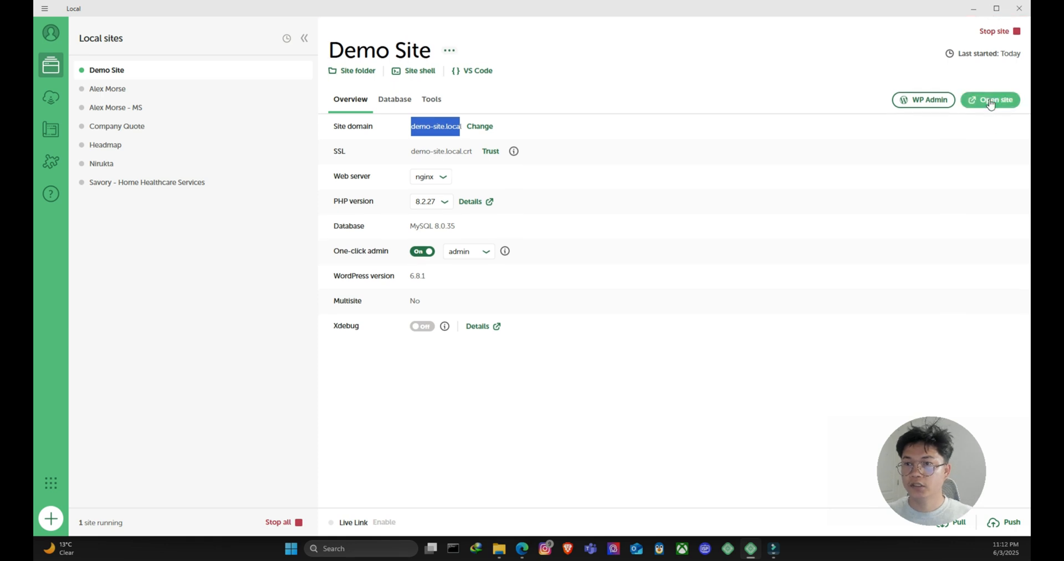
{"action": "left_click", "coordinate": [995, 100]}
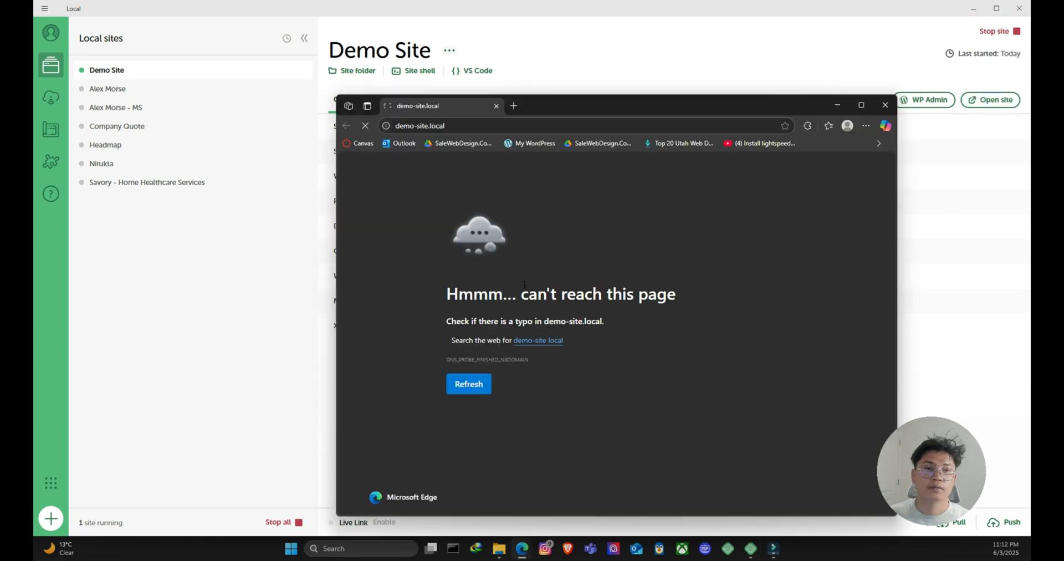
{"action": "left_click", "coordinate": [468, 383]}
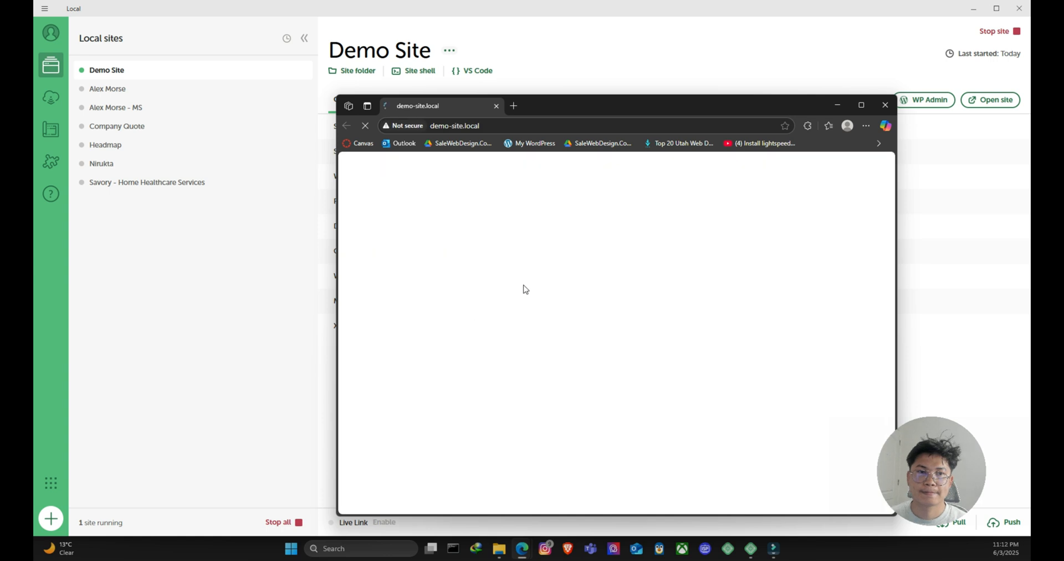